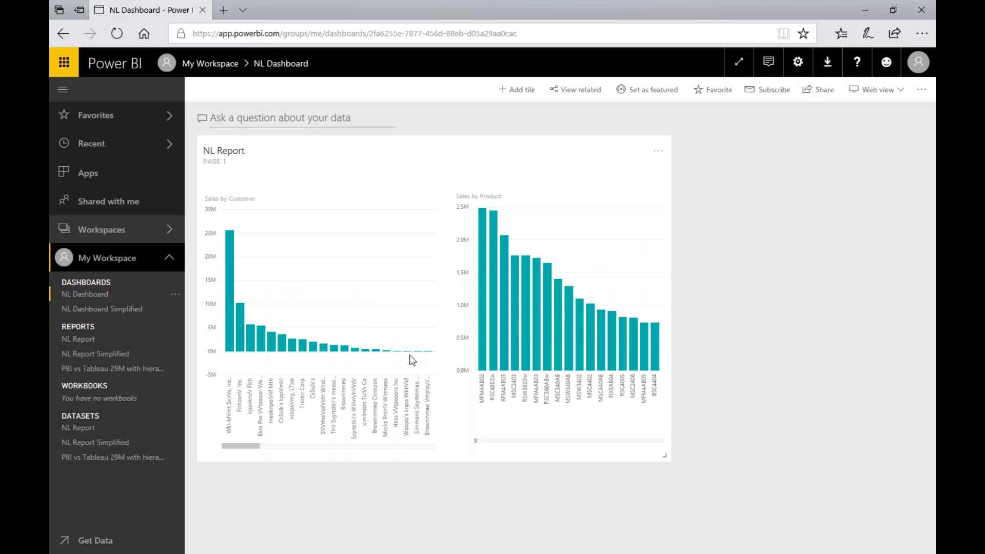
pyautogui.moveTo(511, 428)
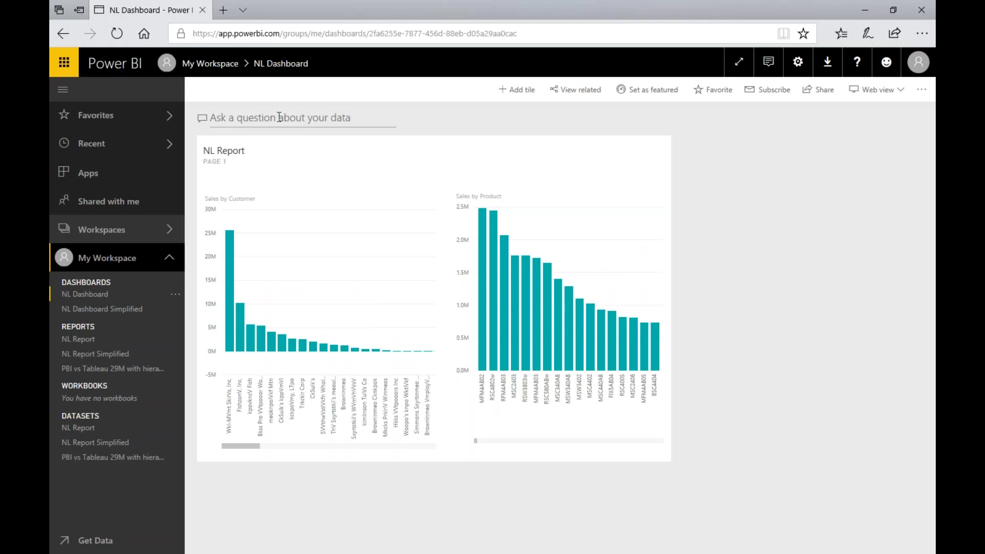
# Ask Q&A 'sales this year by customer' and put the cursor before 'customer' to add 'top'.
pyautogui.click(283, 118)
pyautogui.write('sales')
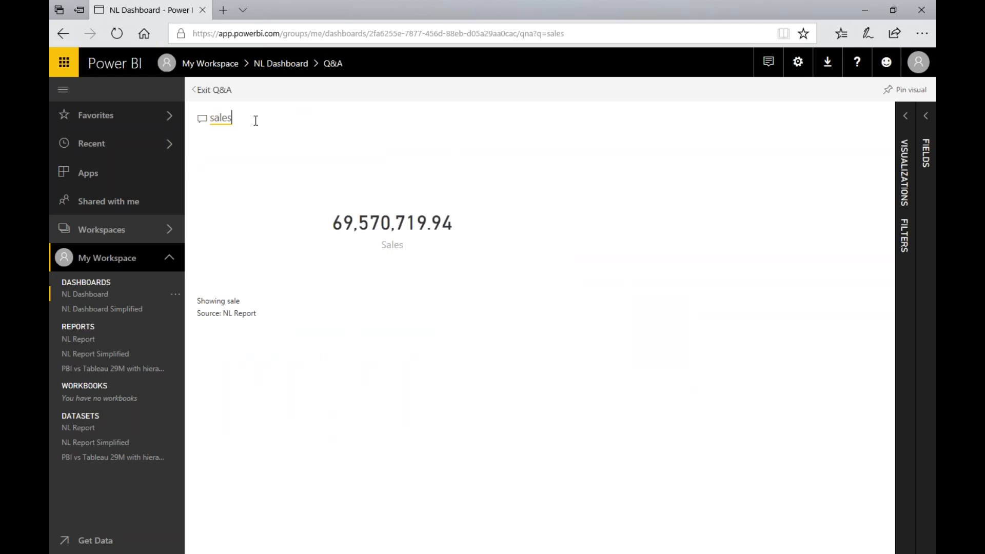
pyautogui.write('tyhis year')
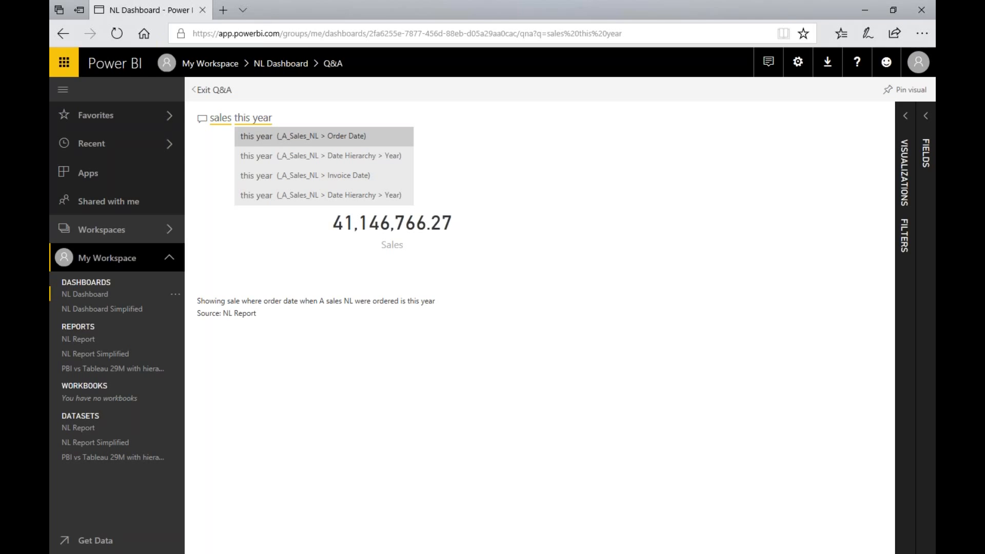
pyautogui.write('by')
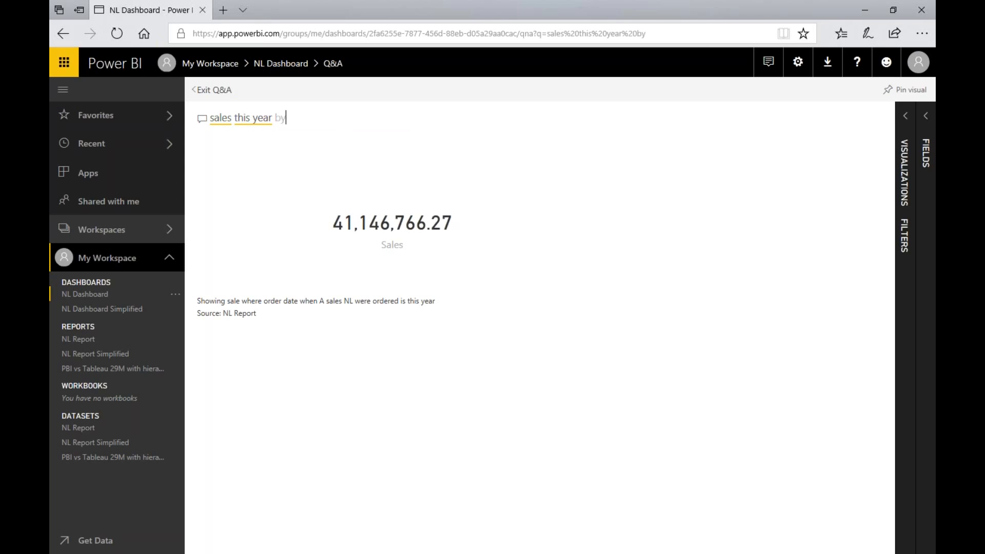
pyautogui.write('customer')
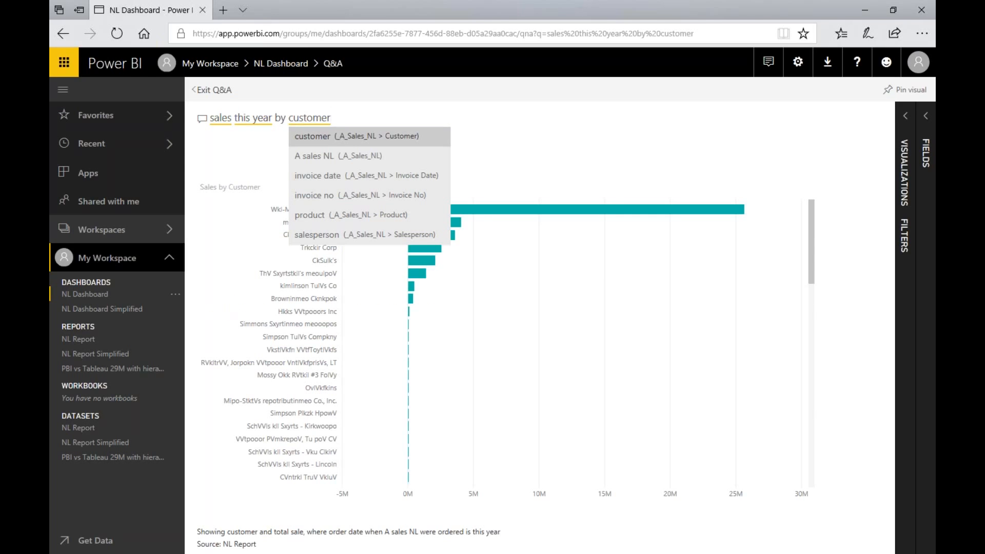
pyautogui.click(521, 148)
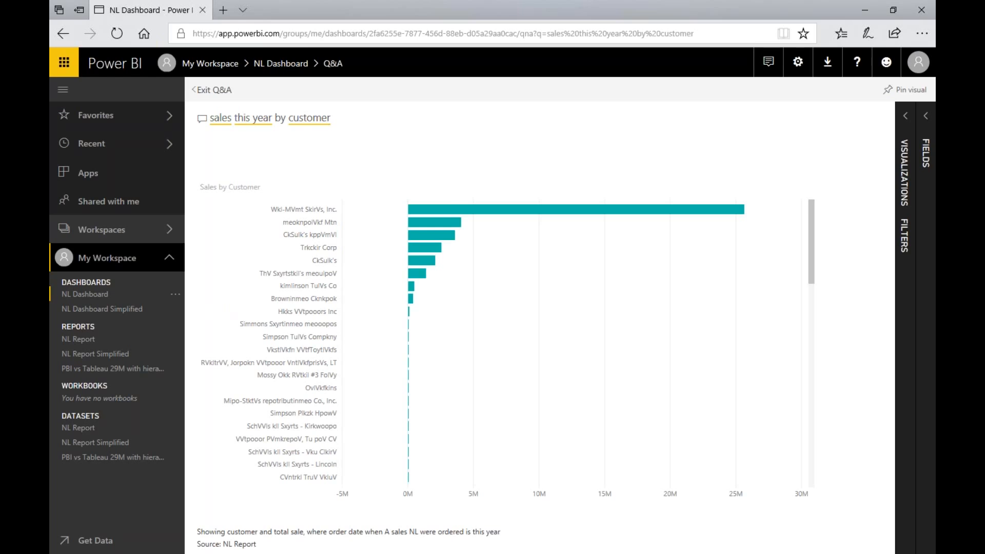
pyautogui.click(308, 118)
pyautogui.write('top ')
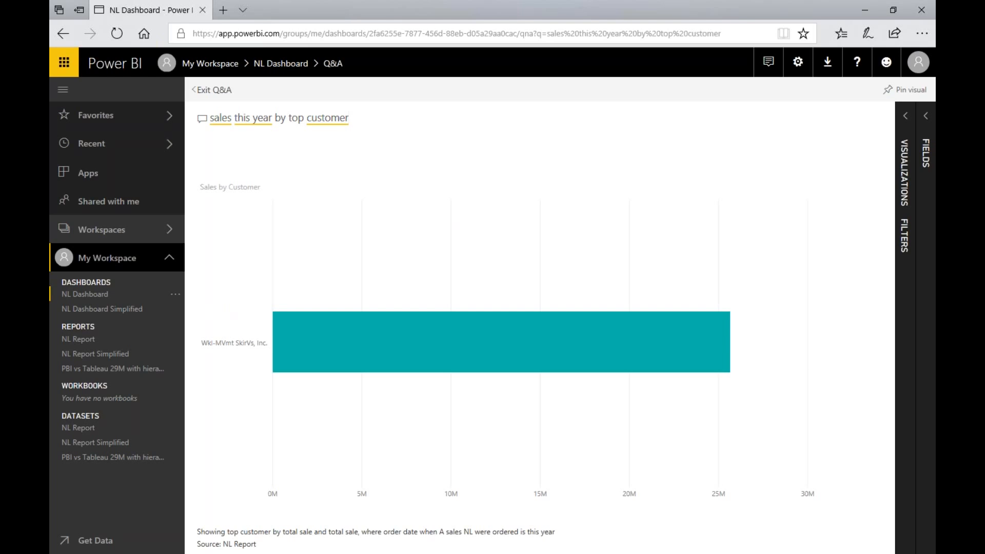
# Change the question to 'sales this year by top customers' to chart the top 10.
pyautogui.write('s')
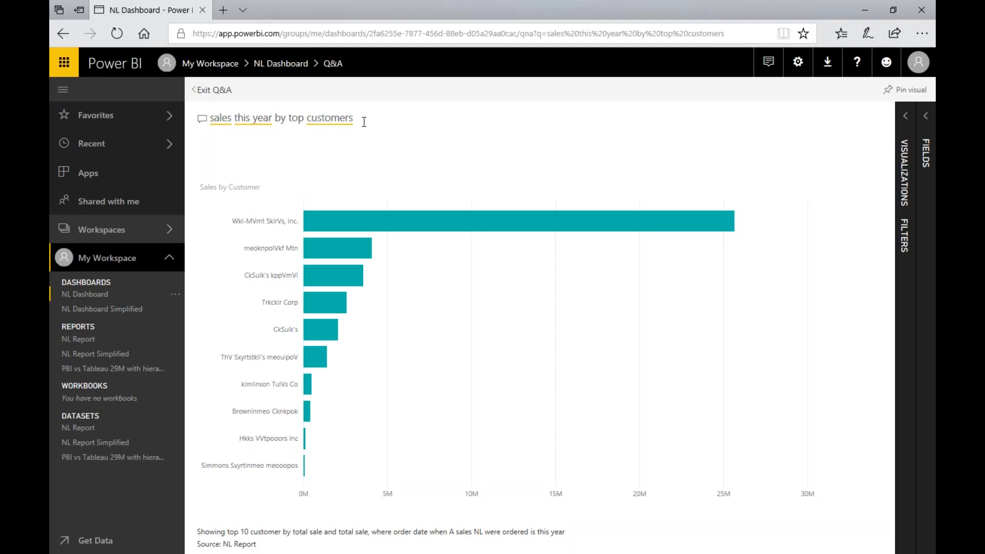
# Replace the question with 'monthly sales', then with 'sales by month'.
pyautogui.tripleClick(276, 118)
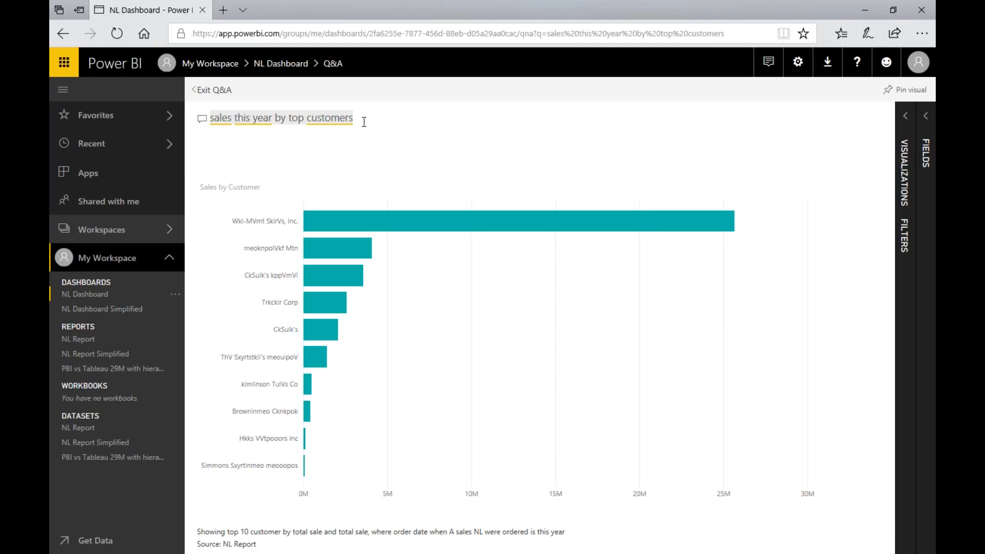
pyautogui.write('monthly sale')
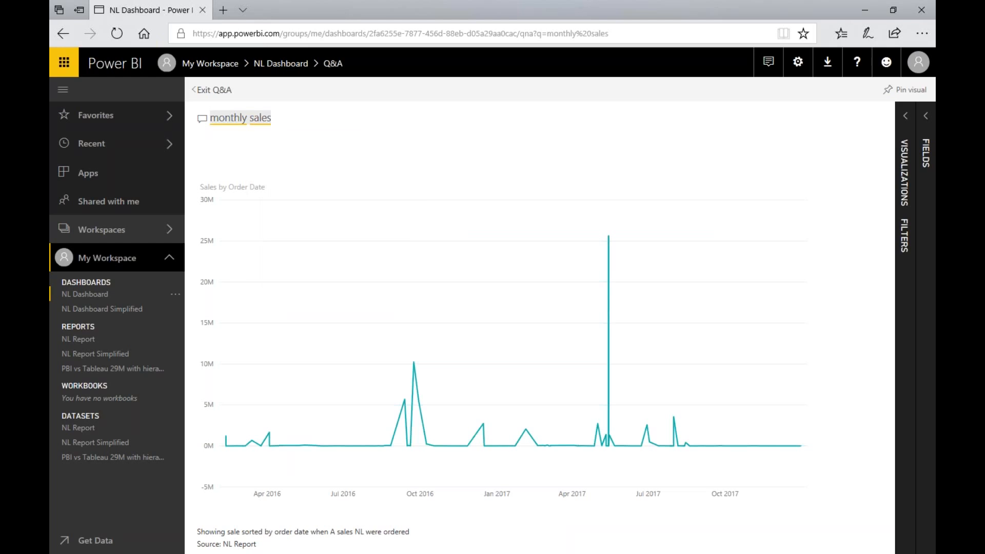
pyautogui.write('sales by month')
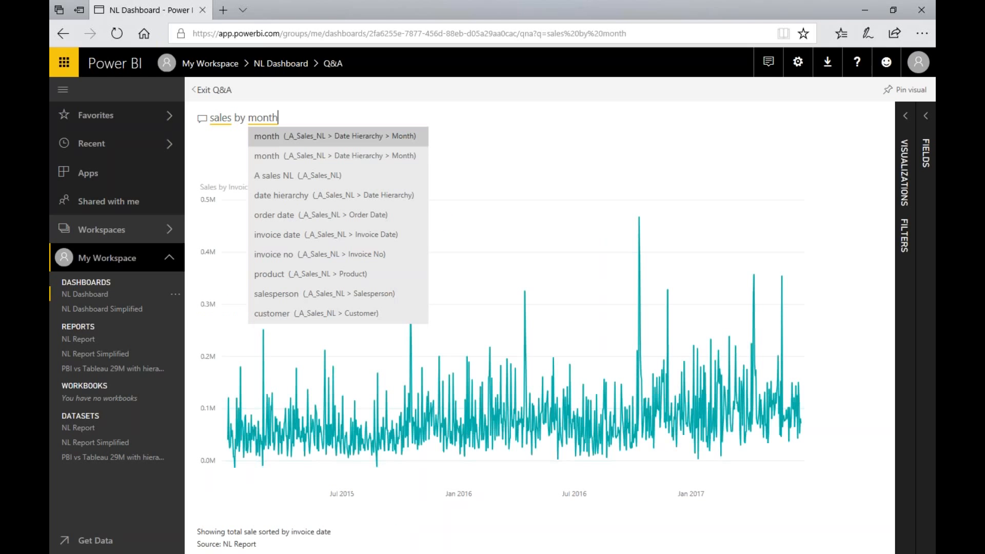
# Accept 'sales by month' and expand the FIELDS pane showing Invoice Date and Sales.
pyautogui.click(266, 135)
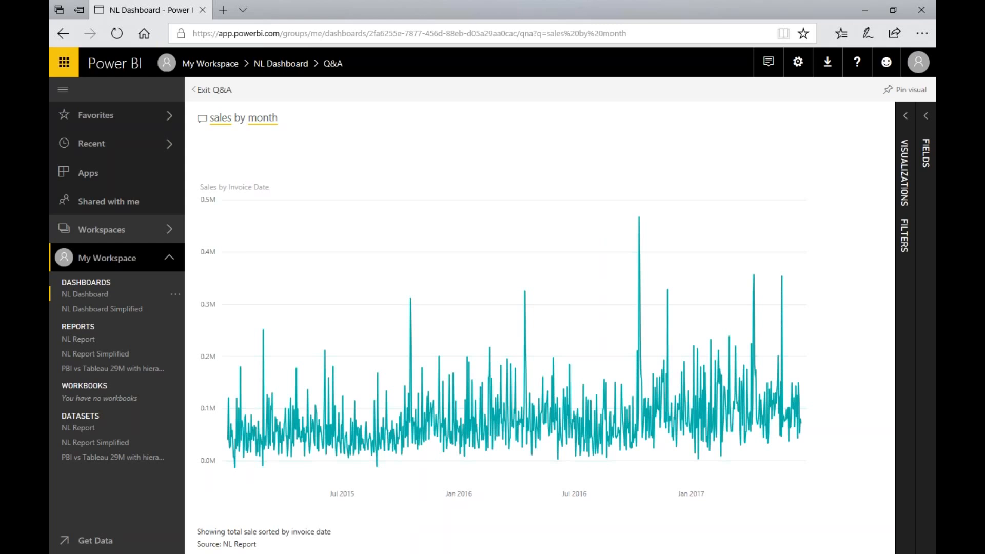
pyautogui.click(926, 116)
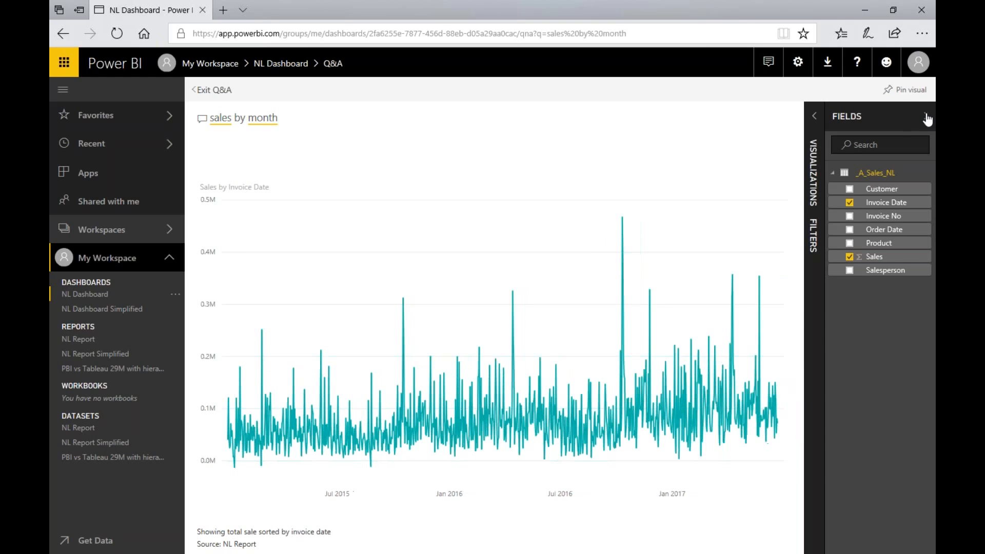
pyautogui.moveTo(900, 216)
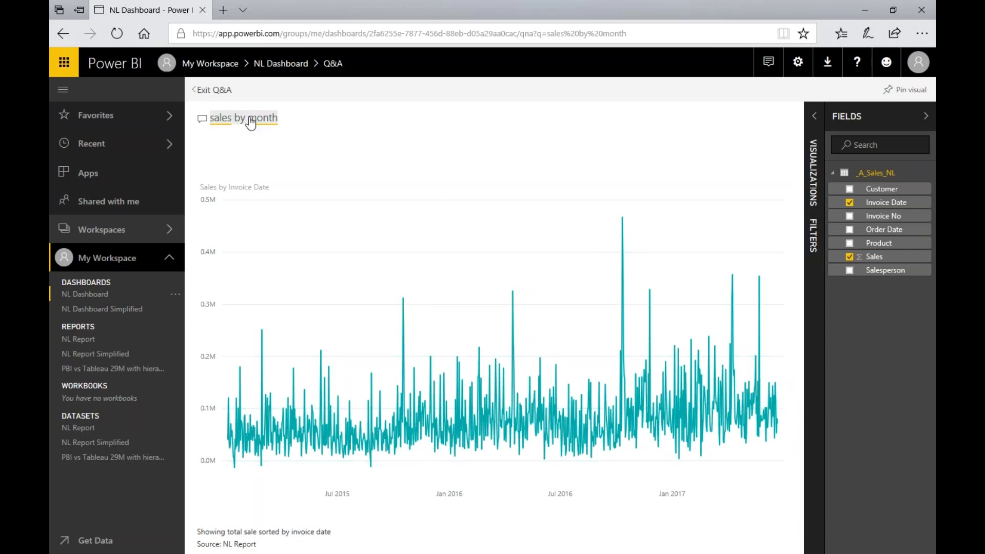
pyautogui.write('monthly sales')
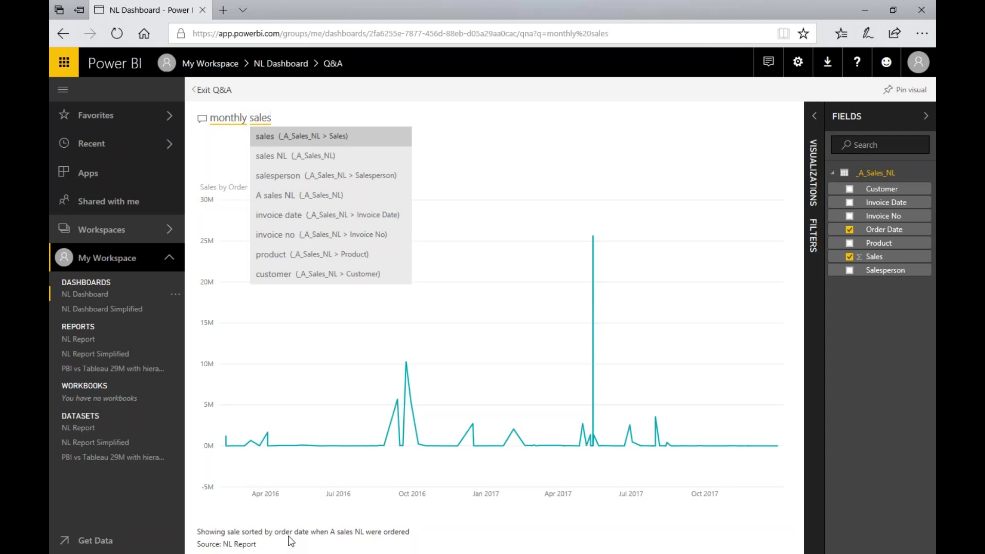
pyautogui.moveTo(303, 552)
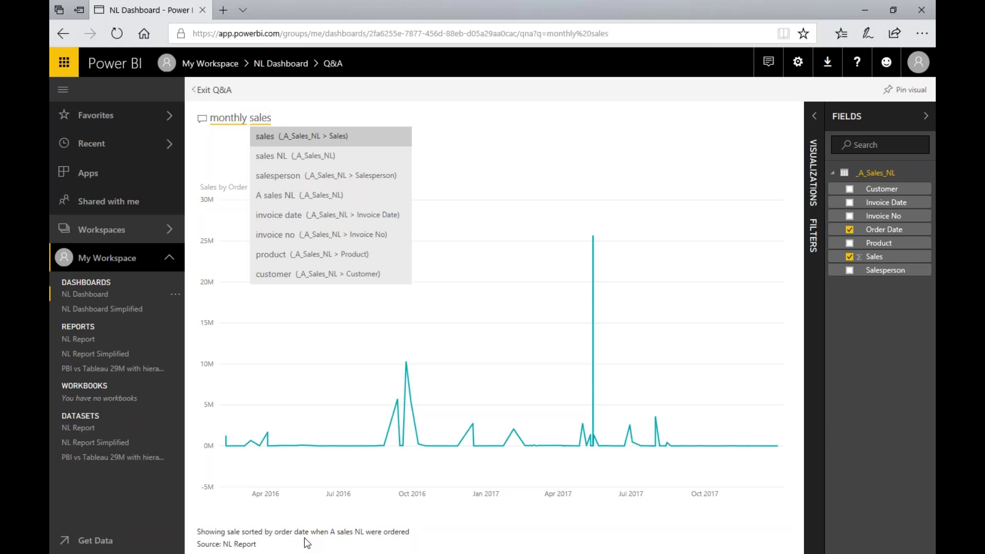
# Ask 'monthly sales' (Order Date), then start a Q&A question on NL Dashboard Simplified.
pyautogui.click(272, 118)
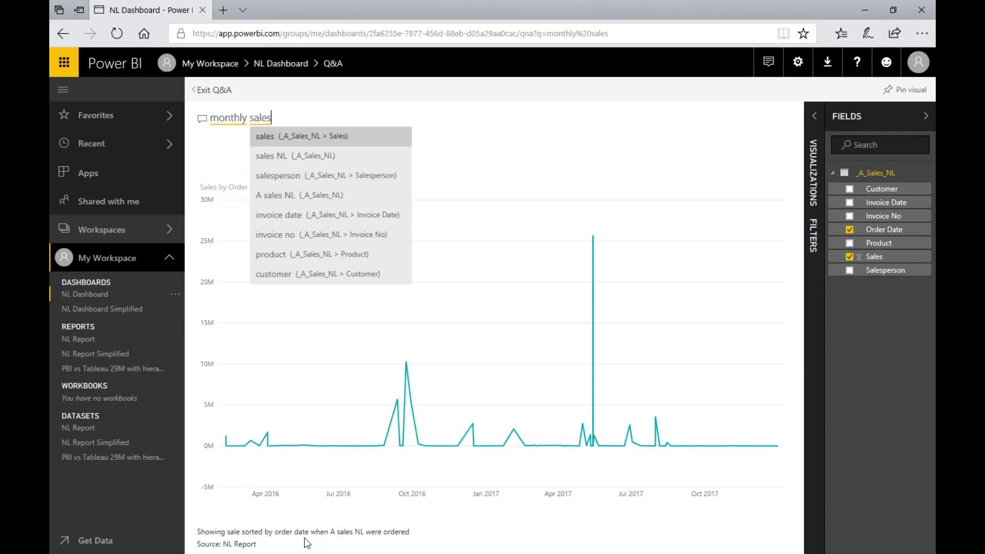
pyautogui.moveTo(107, 324)
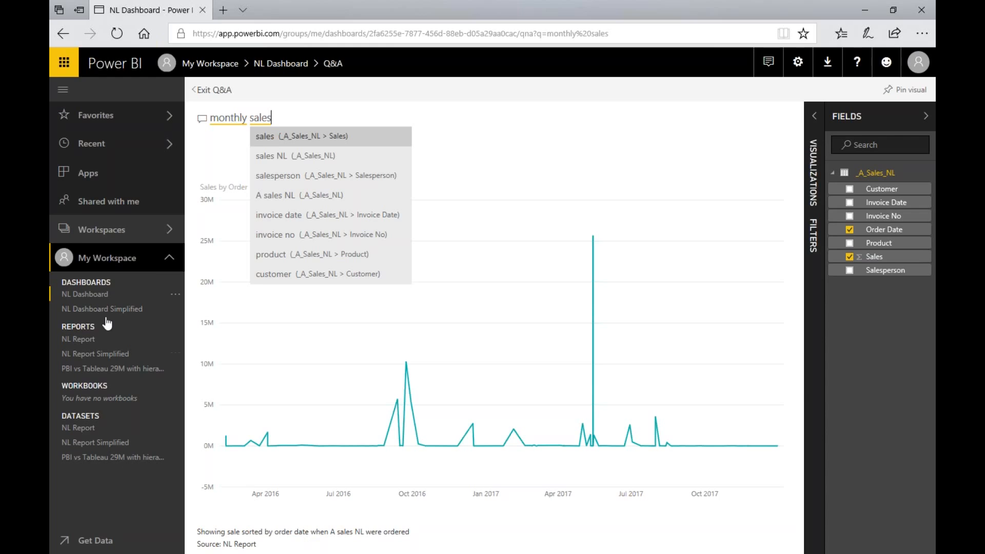
pyautogui.click(101, 309)
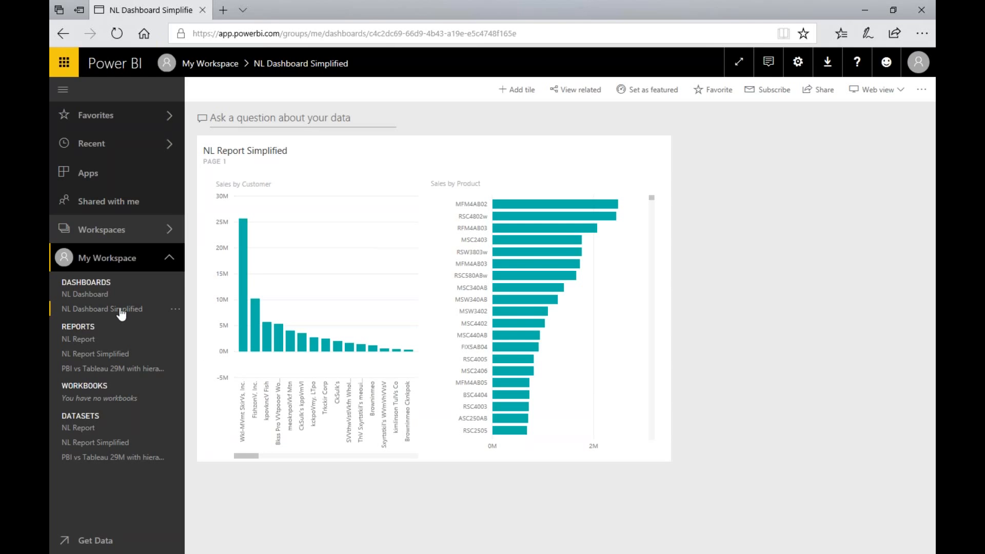
pyautogui.click(279, 117)
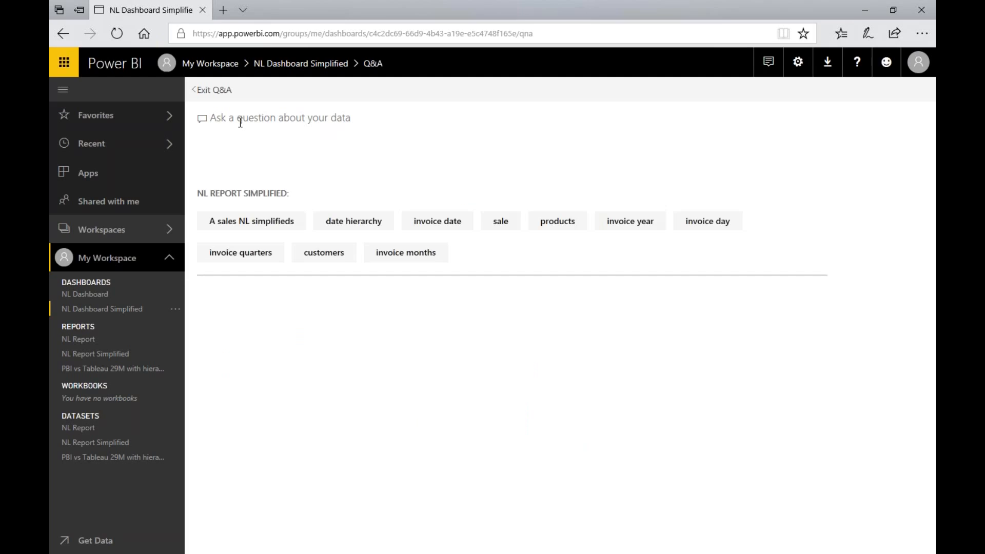
# Ask 'monthly sales', then 'sales by month', and expand FIELDS showing Invoice Date and Sales.
pyautogui.write('monthly sale')
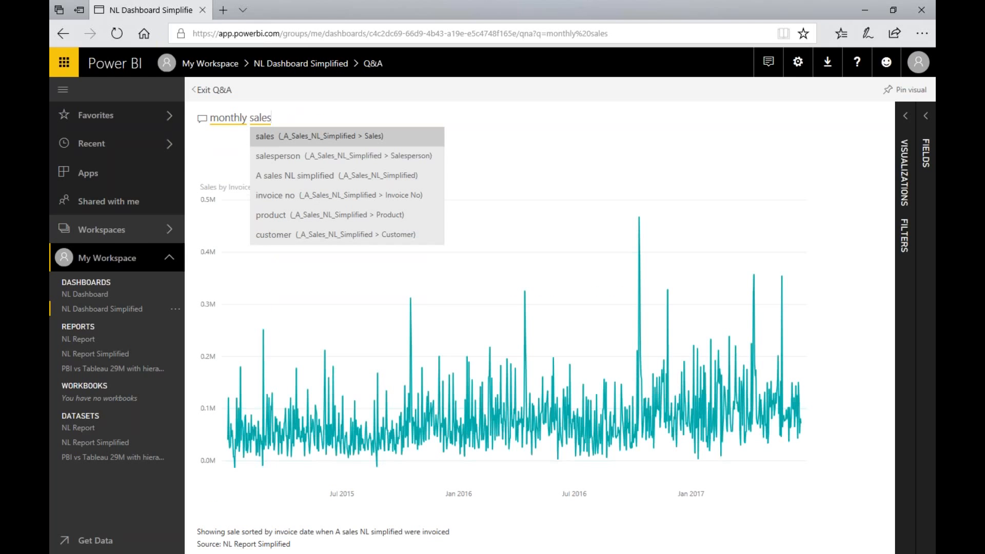
pyautogui.write('s')
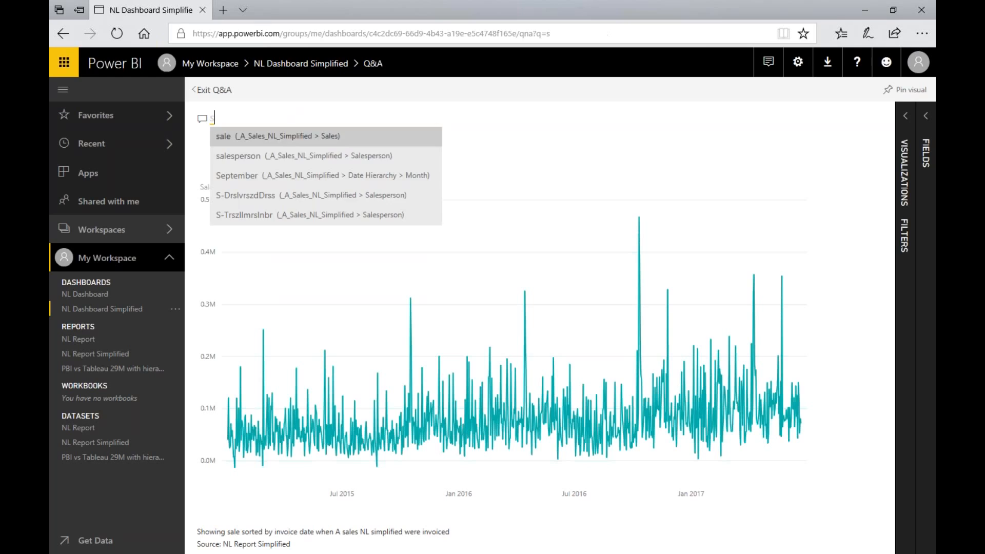
pyautogui.write('sales by monh')
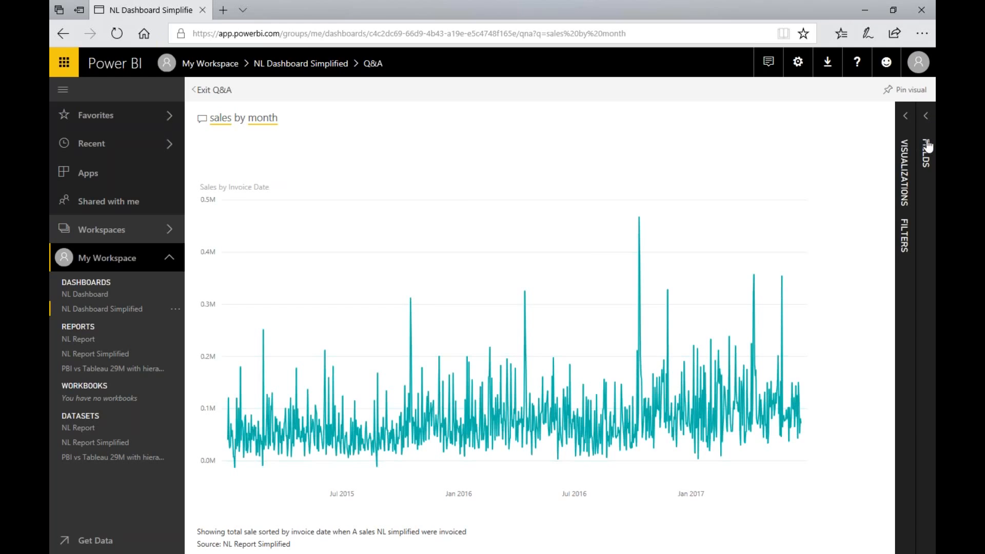
pyautogui.click(924, 151)
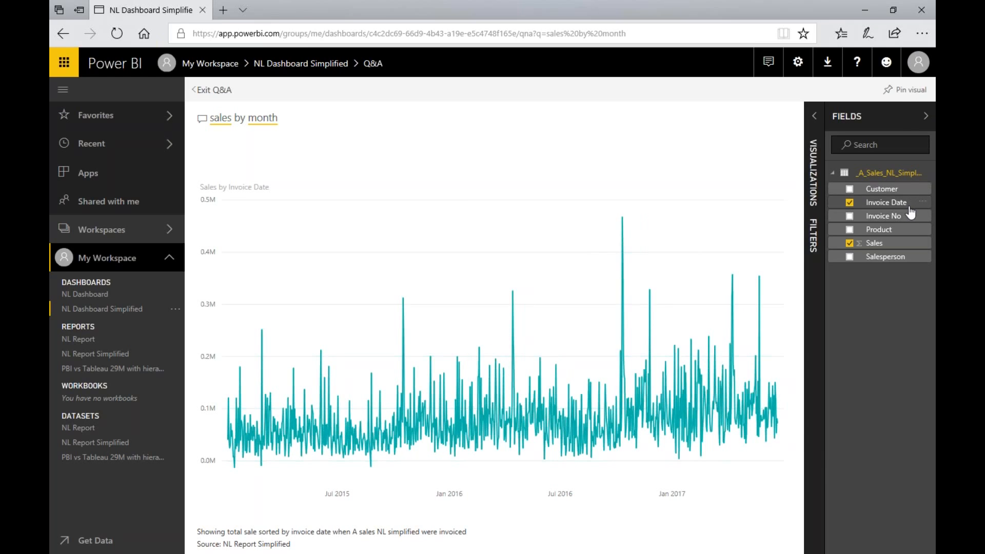